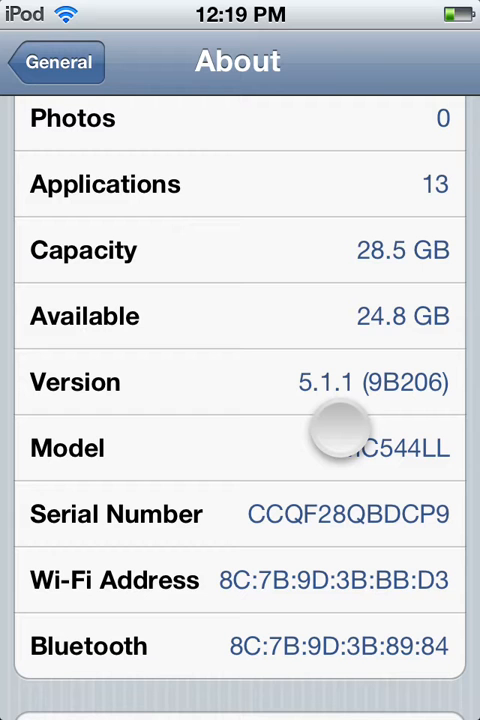
mouse_move(320, 316)
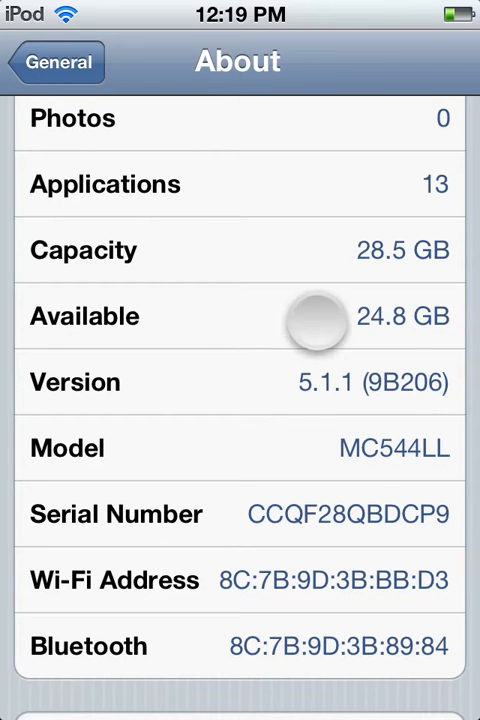
Scroll the About page showing firmware 5.1.1, then leave Settings for the home screen.
scroll(up, 3)
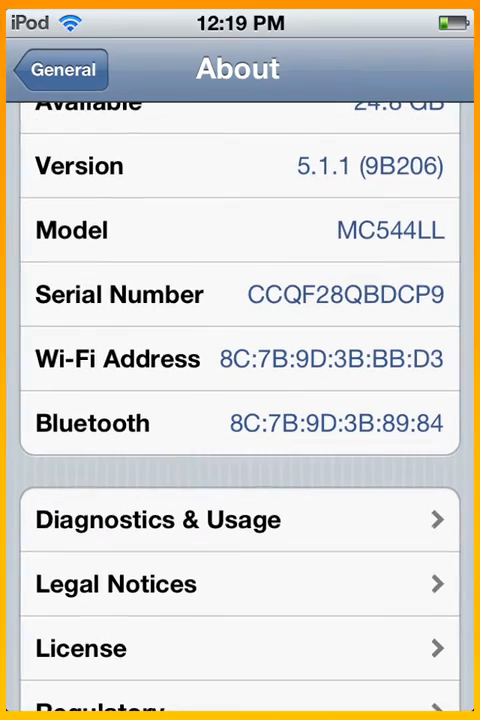
key(home)
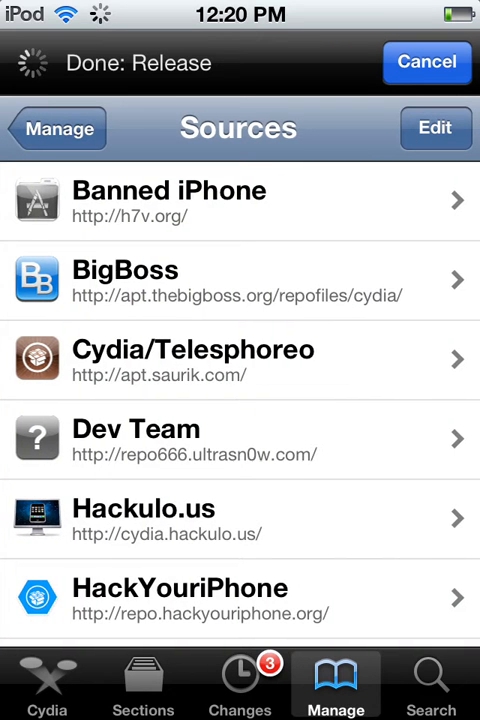
click(435, 128)
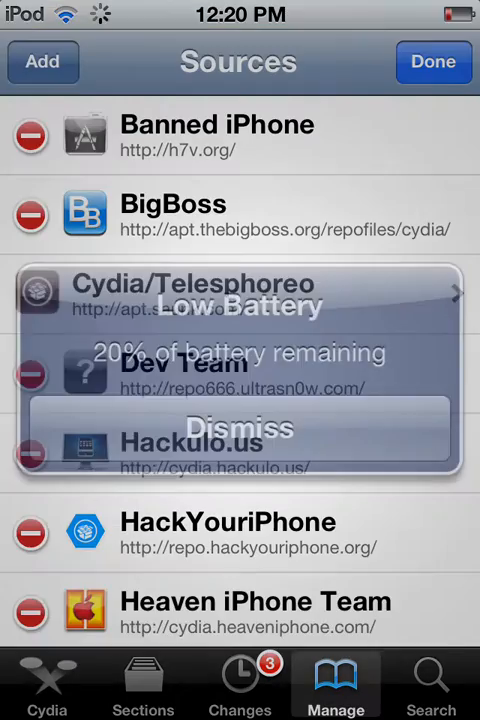
click(240, 428)
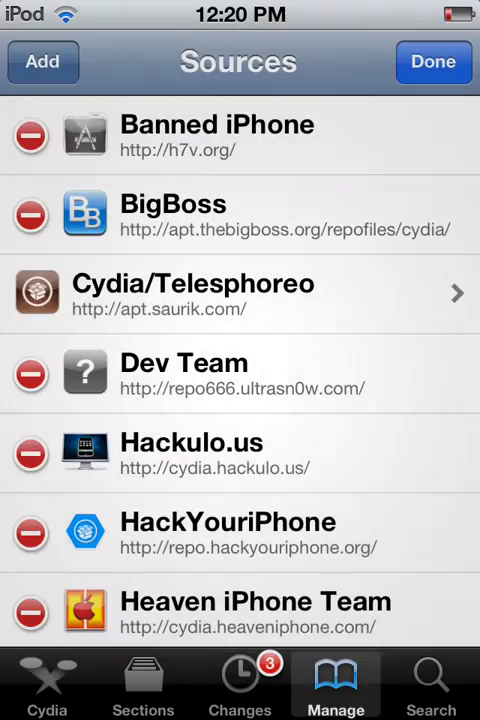
click(42, 61)
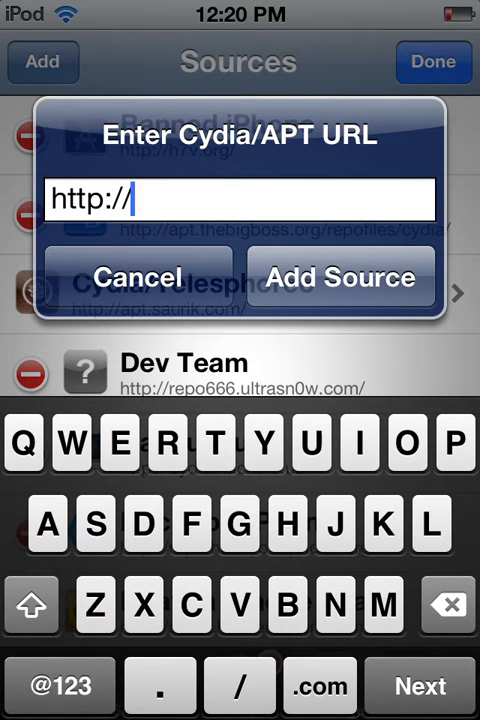
text(ihacks)
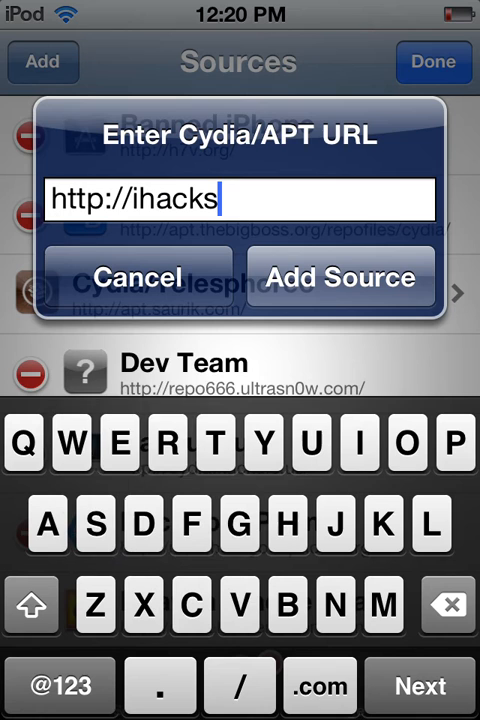
text(repo)
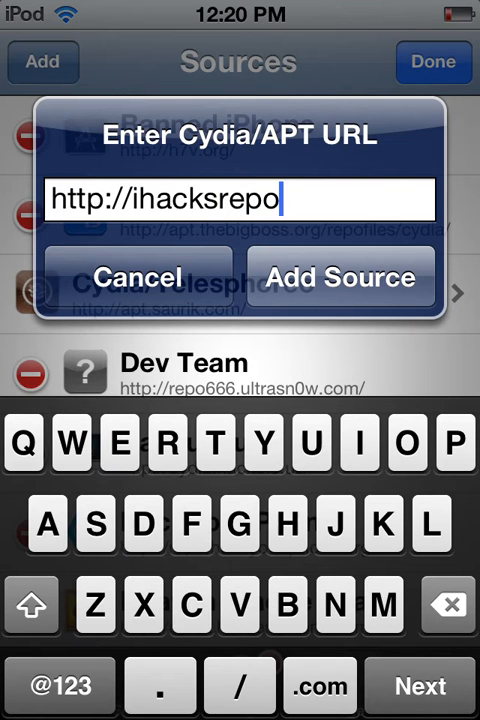
click(338, 277)
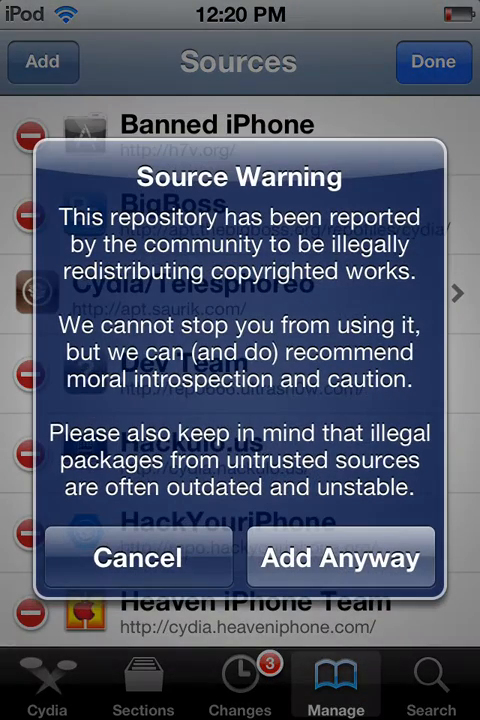
click(341, 558)
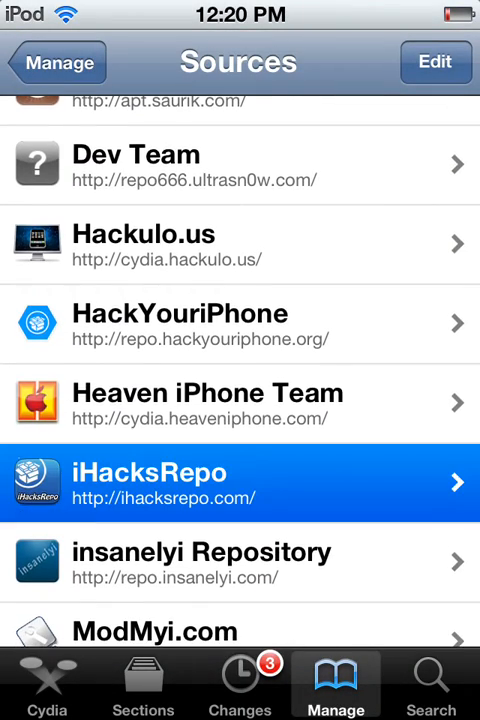
Browse the iHacksRepo package list down through the D section.
click(238, 482)
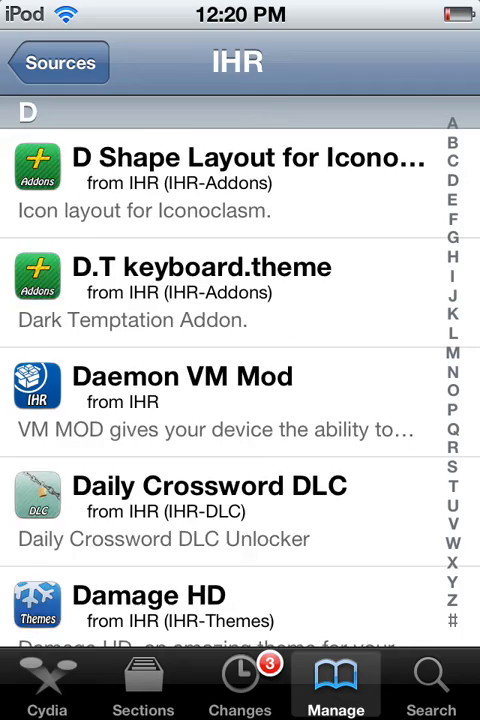
scroll(down, 3)
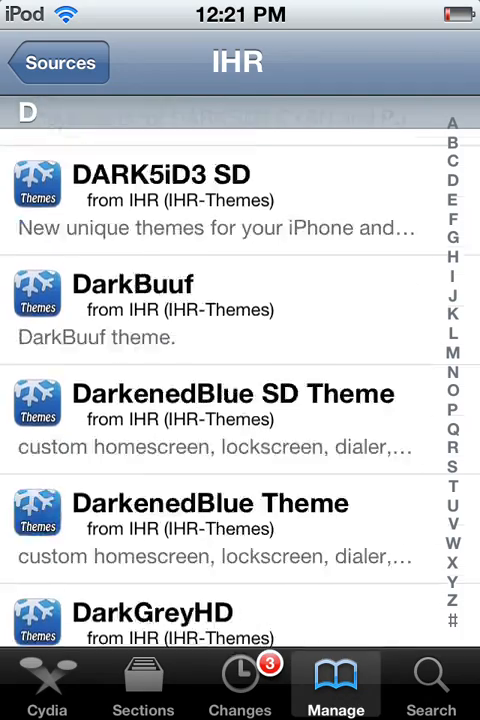
scroll(down, 3)
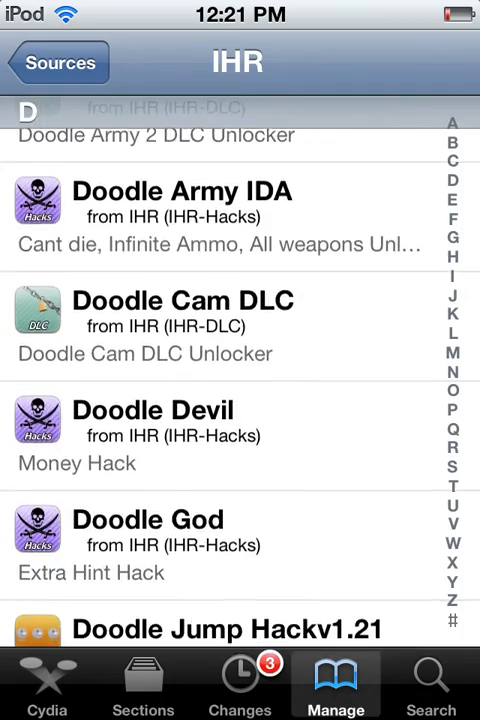
scroll(down, 3)
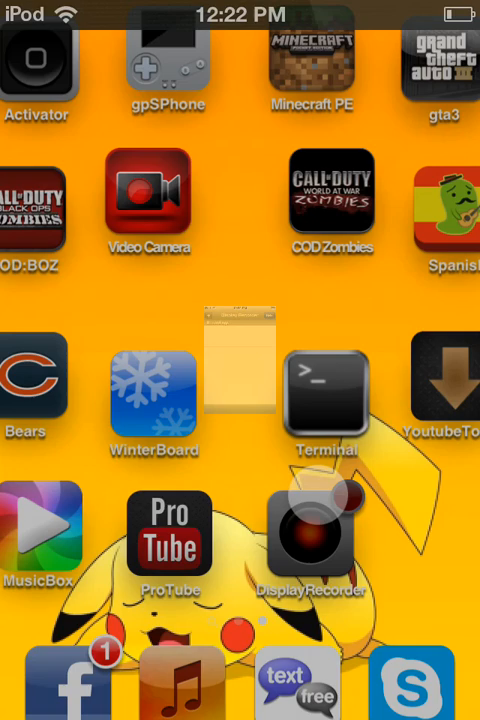
Launch the Display Recorder app from the home screen.
click(312, 535)
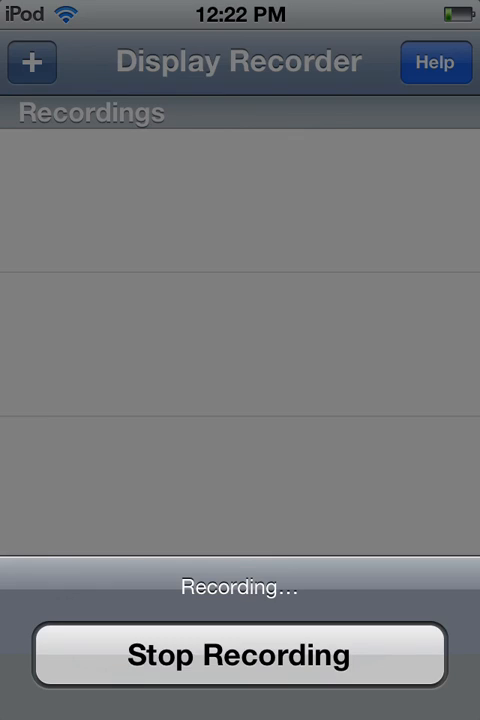